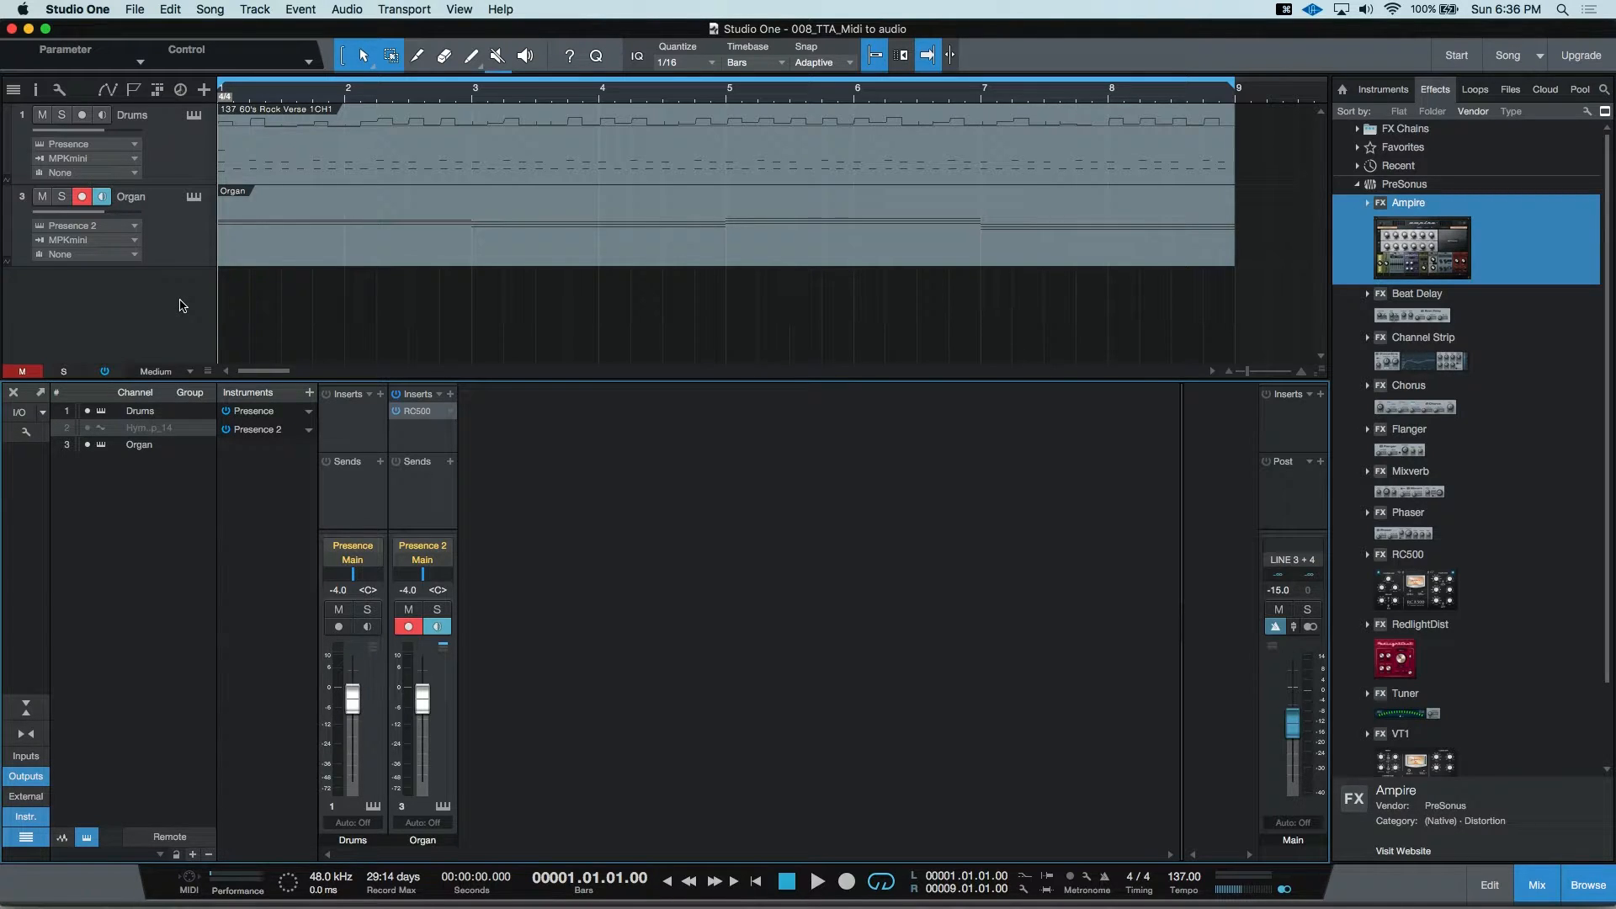
mouse_move(163, 314)
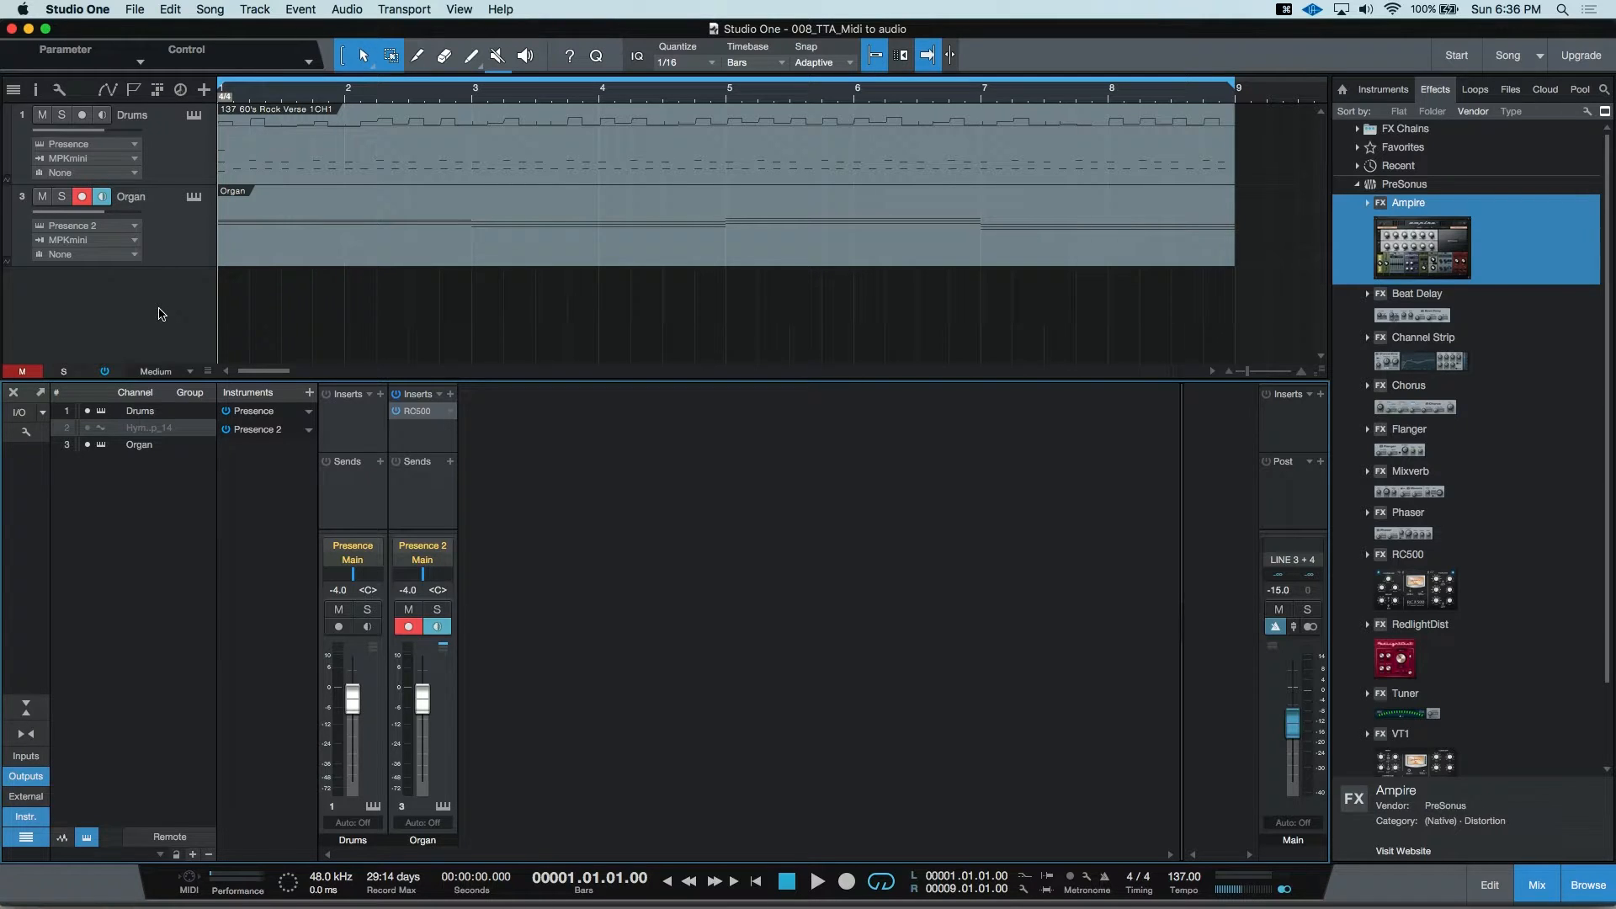
mouse_move(300, 259)
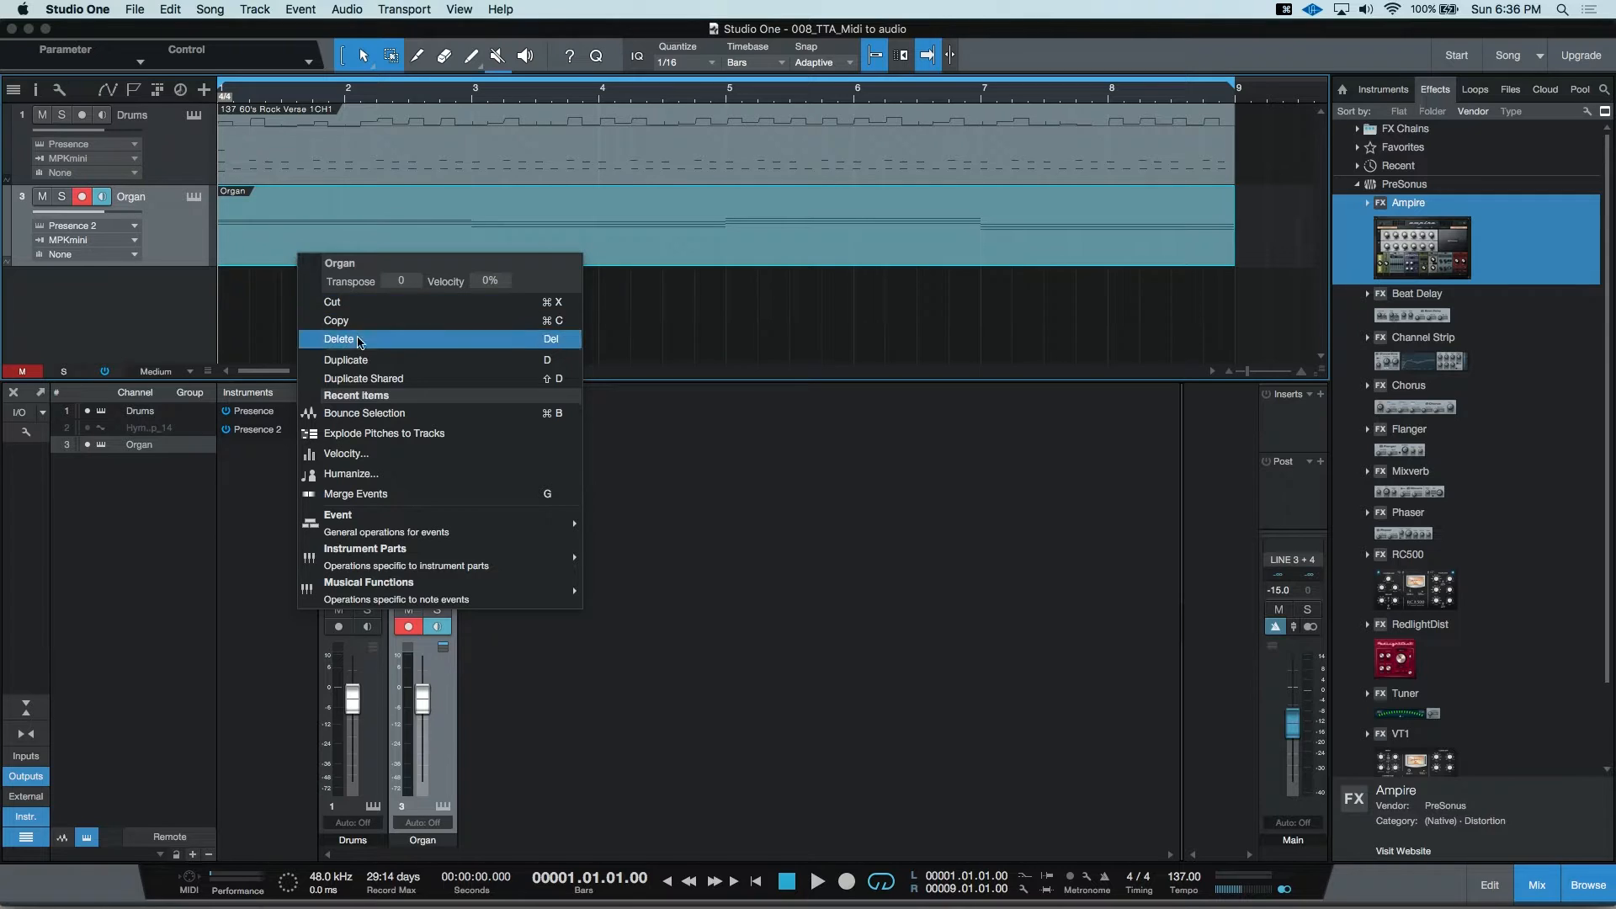
mouse_move(388, 412)
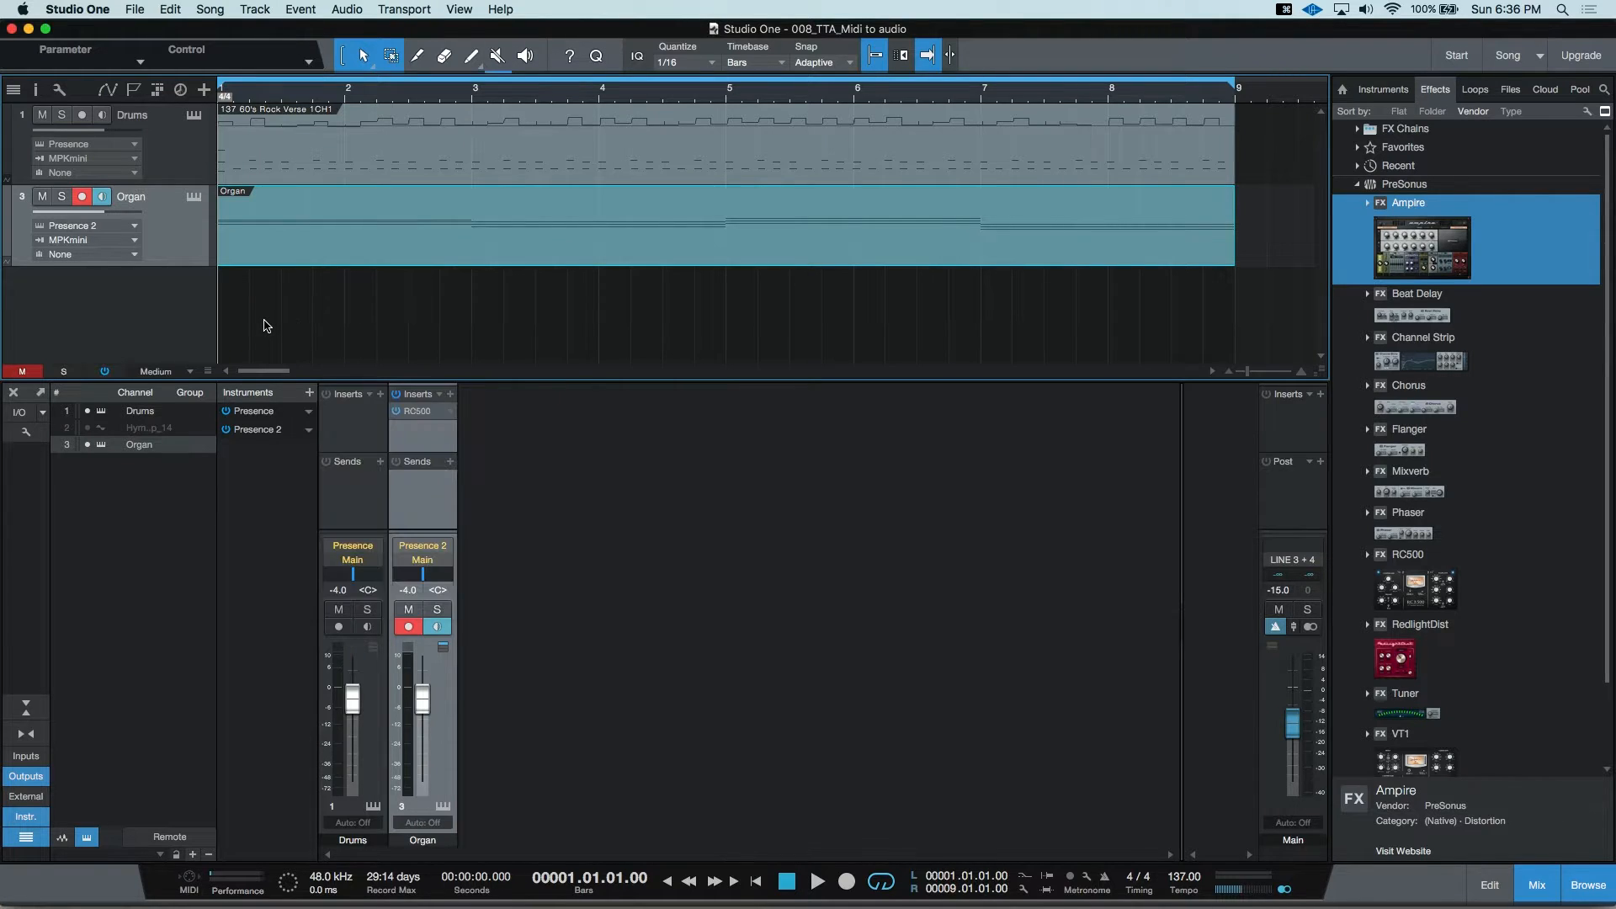
Open the transform-to-audio settings for the Organ instrument track with Cmd+B.
key(cmd+b)
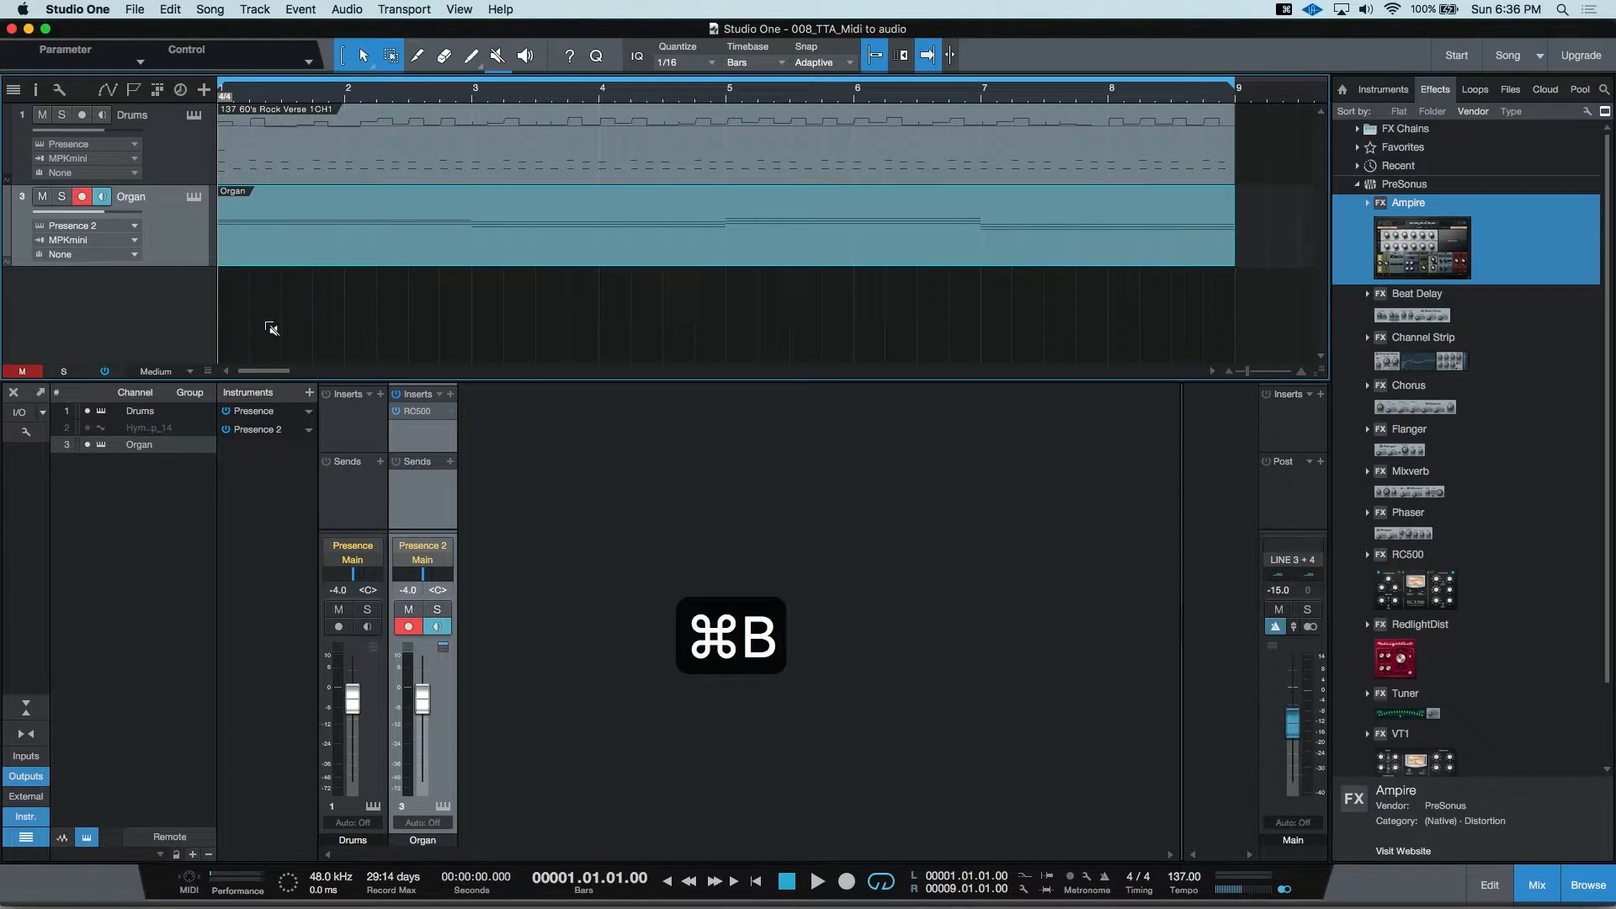
key(cmd+b)
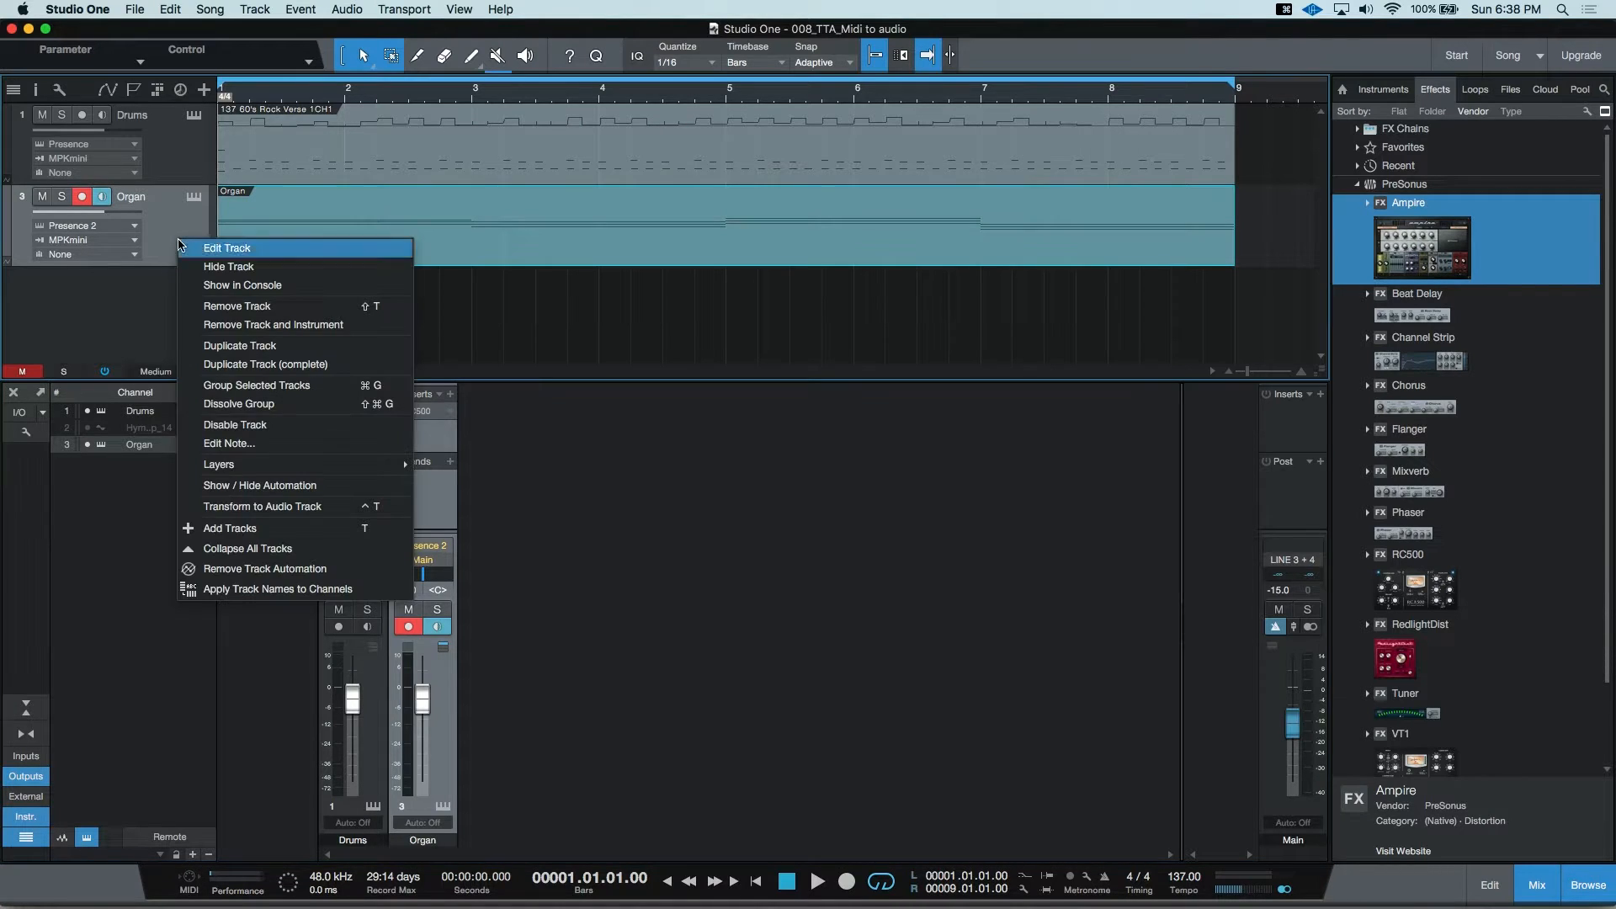
mouse_move(295, 506)
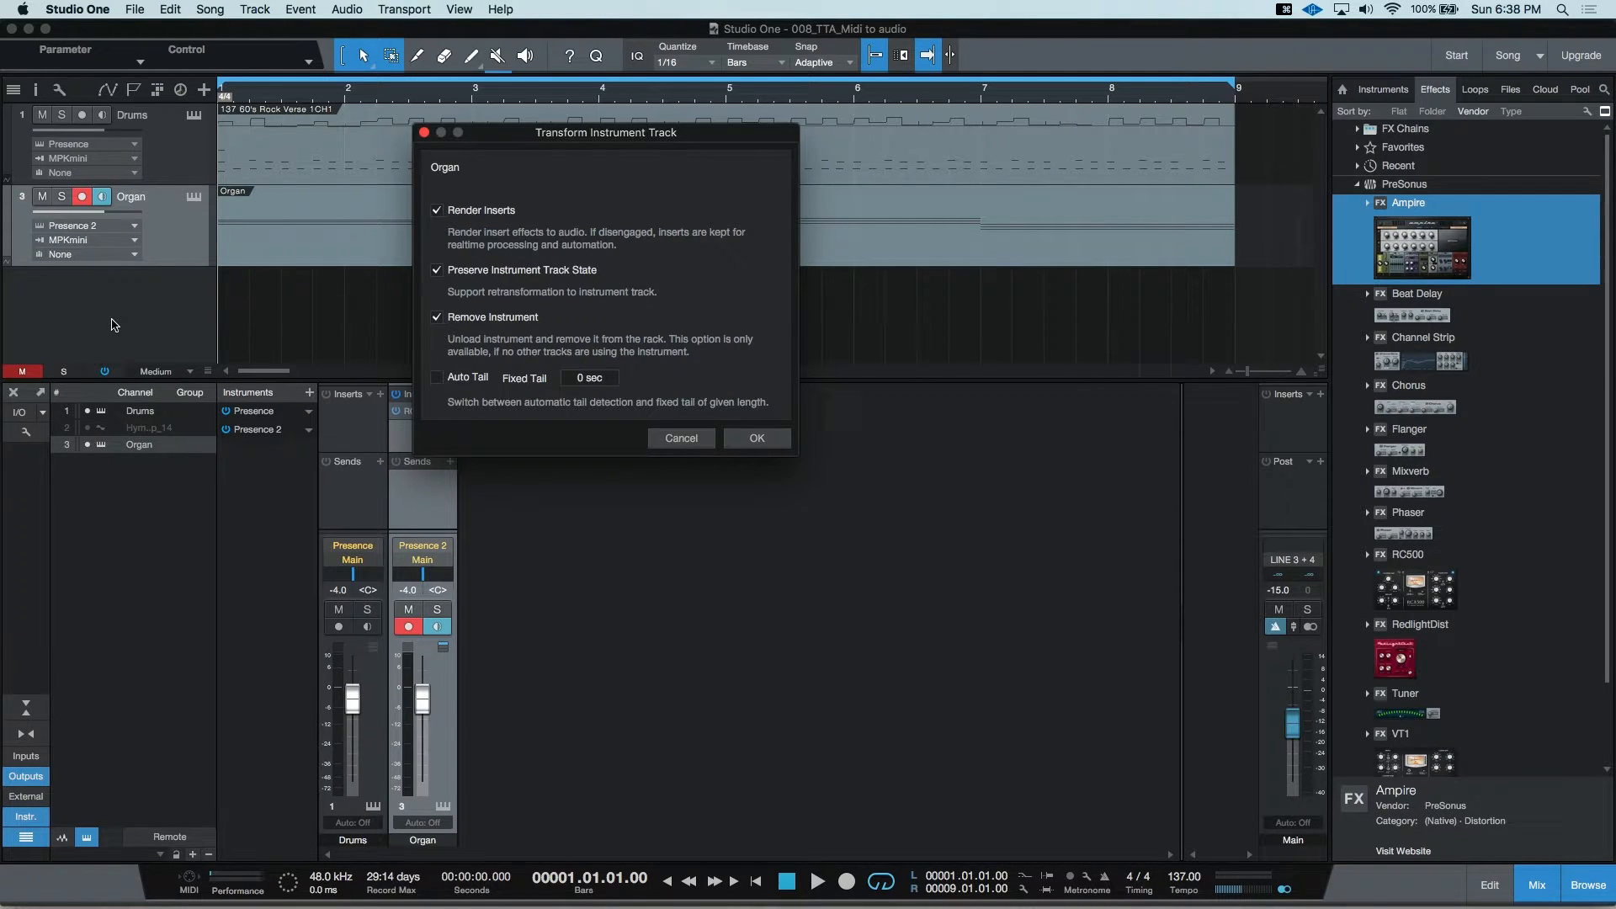
mouse_move(475, 233)
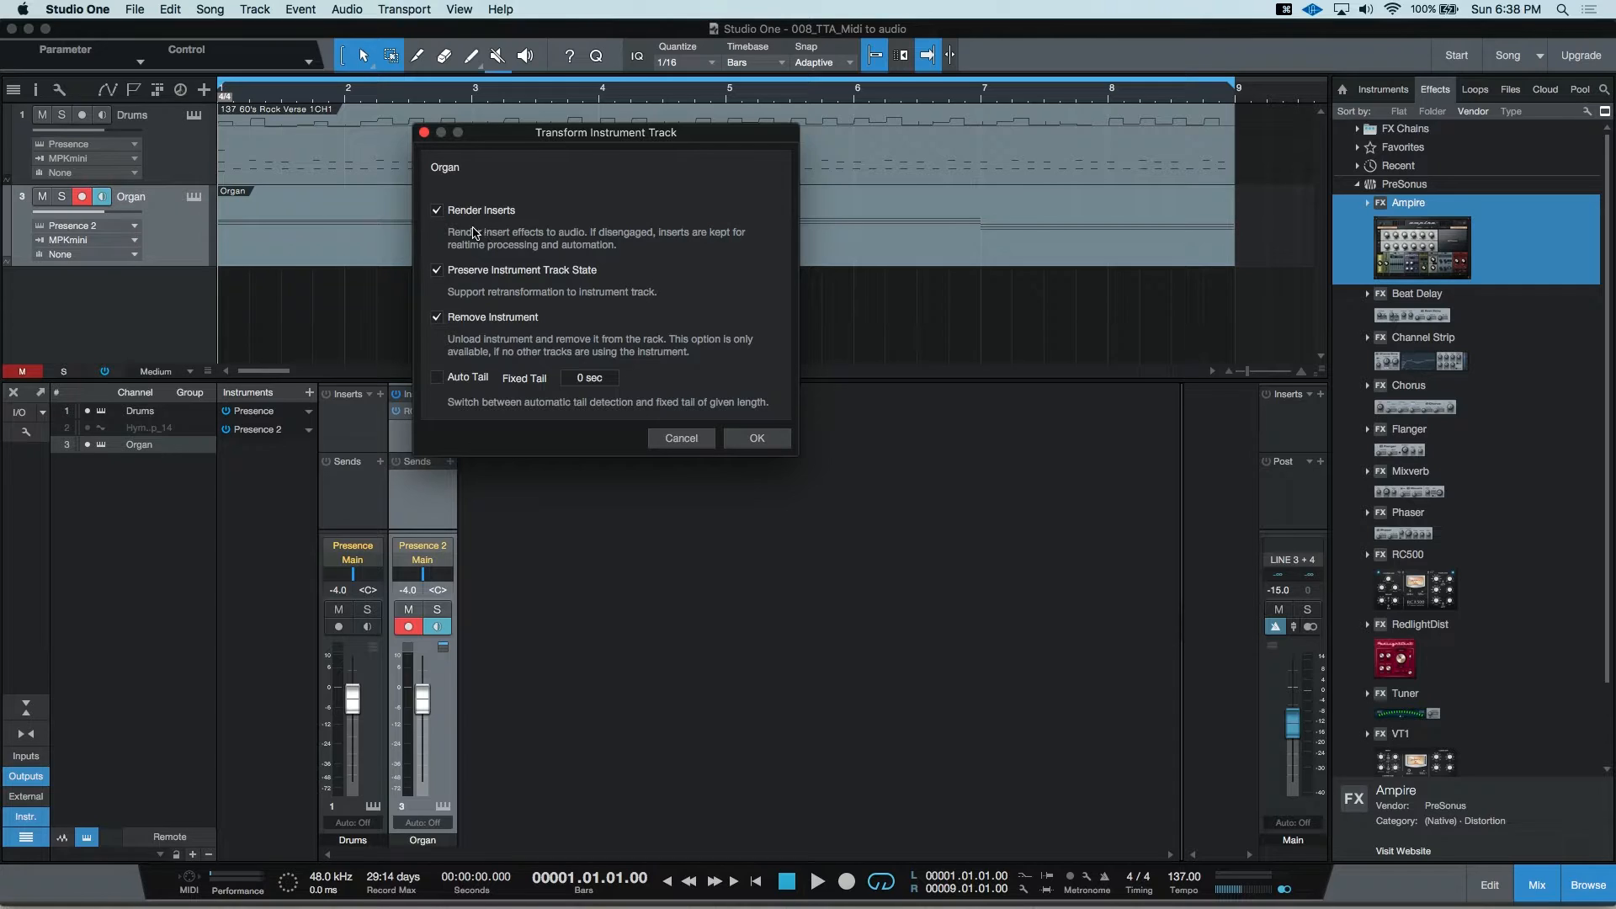
mouse_move(478, 226)
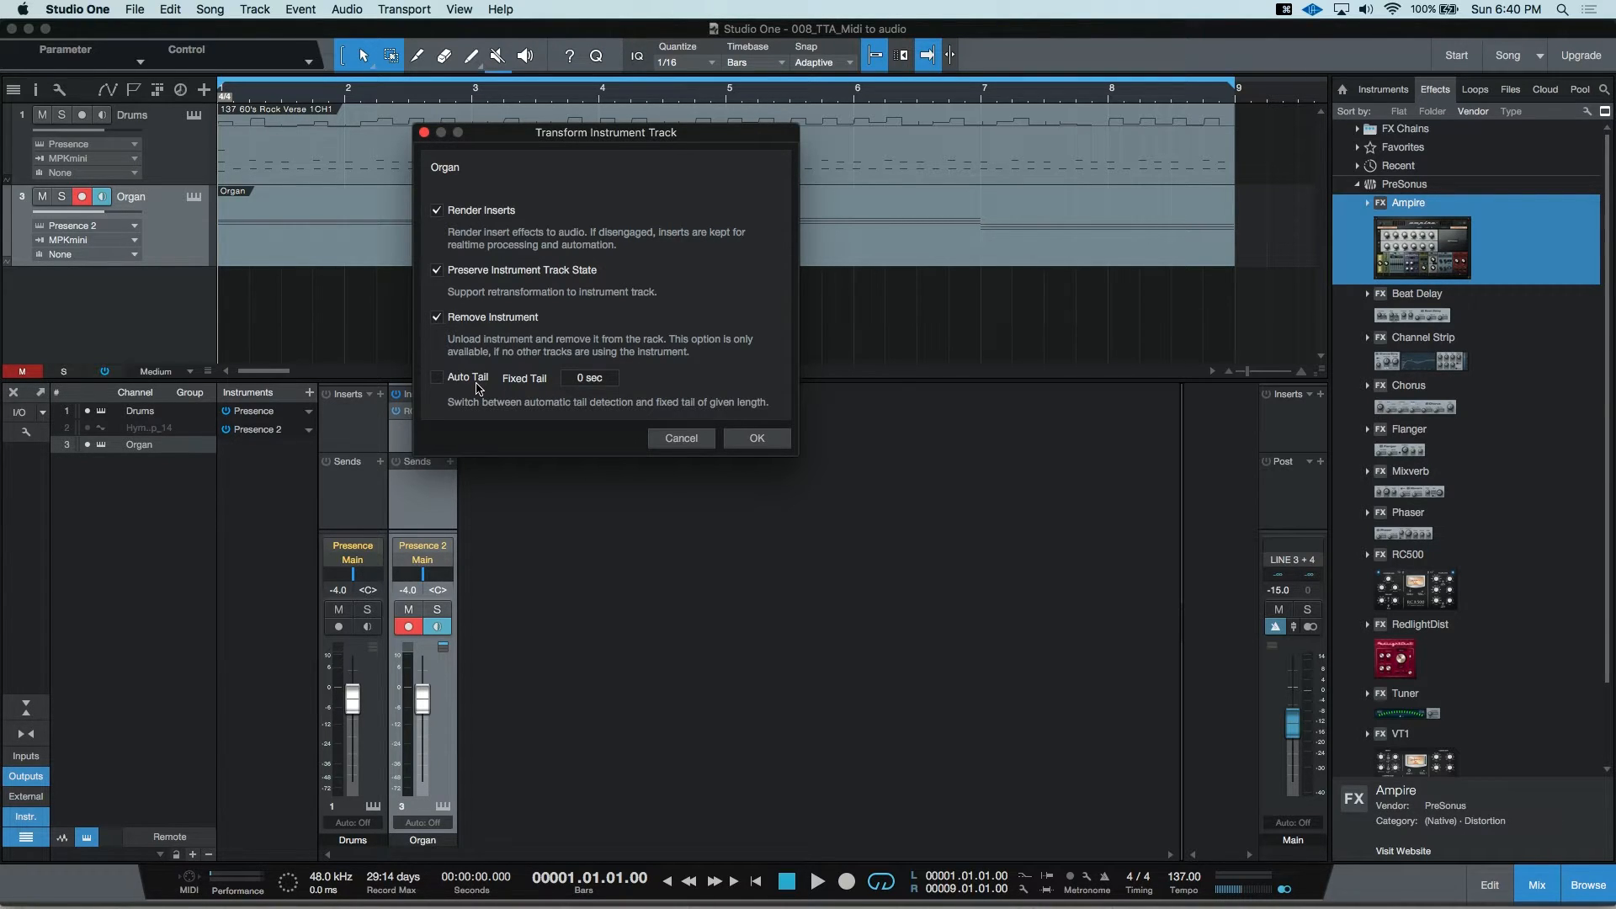
Render the Organ to audio with Auto Tail off and a 4-second fixed tail.
click(435, 376)
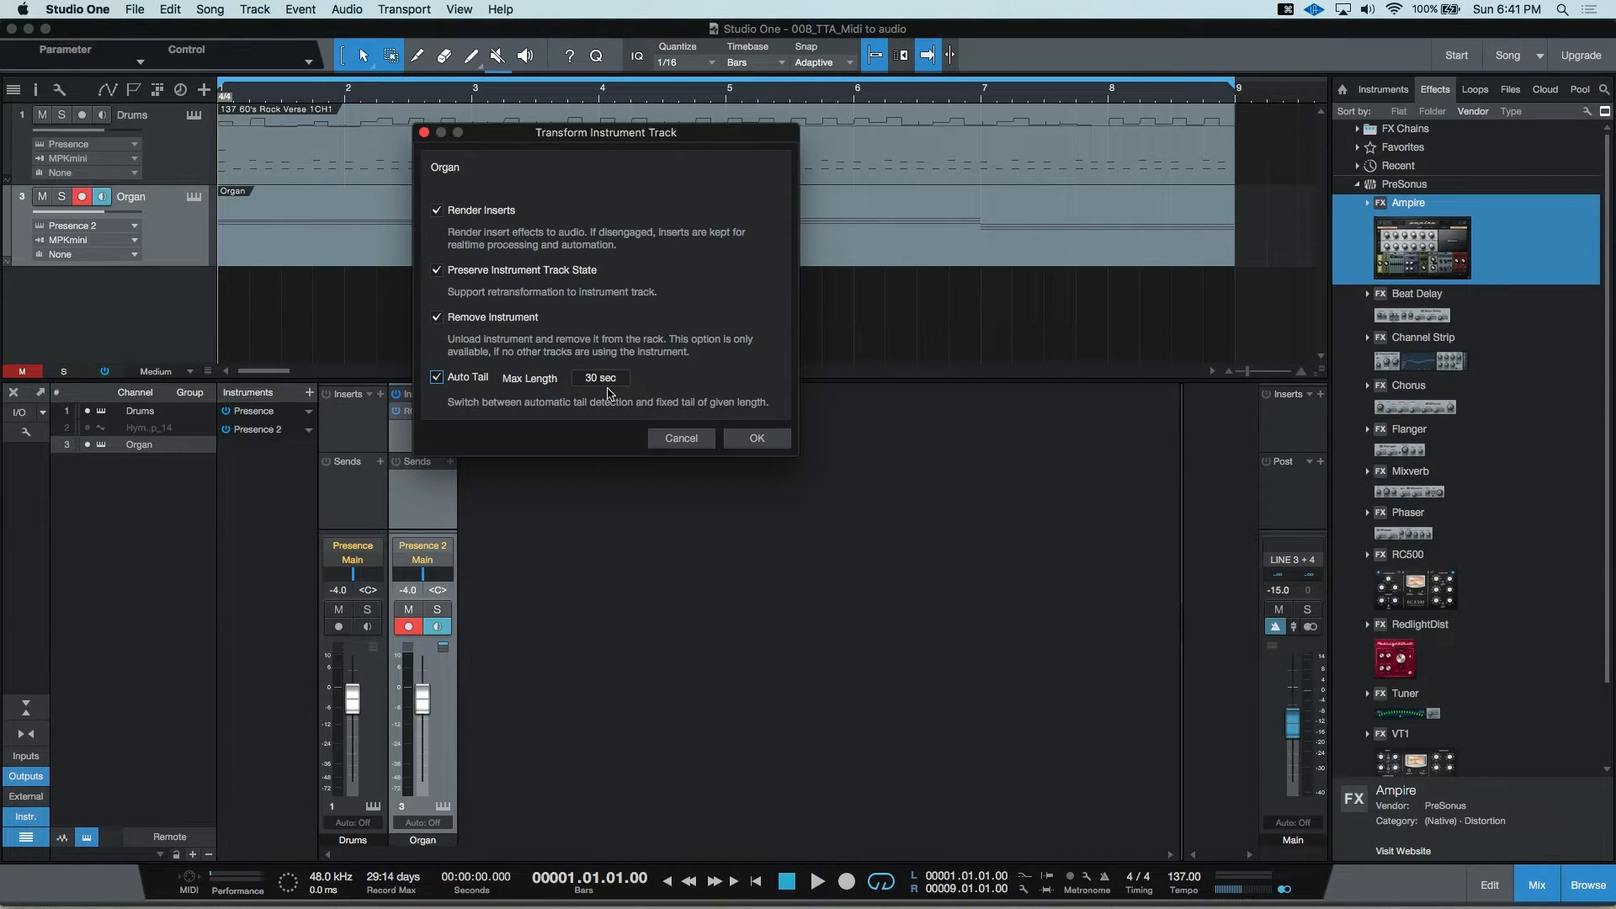
mouse_move(527, 383)
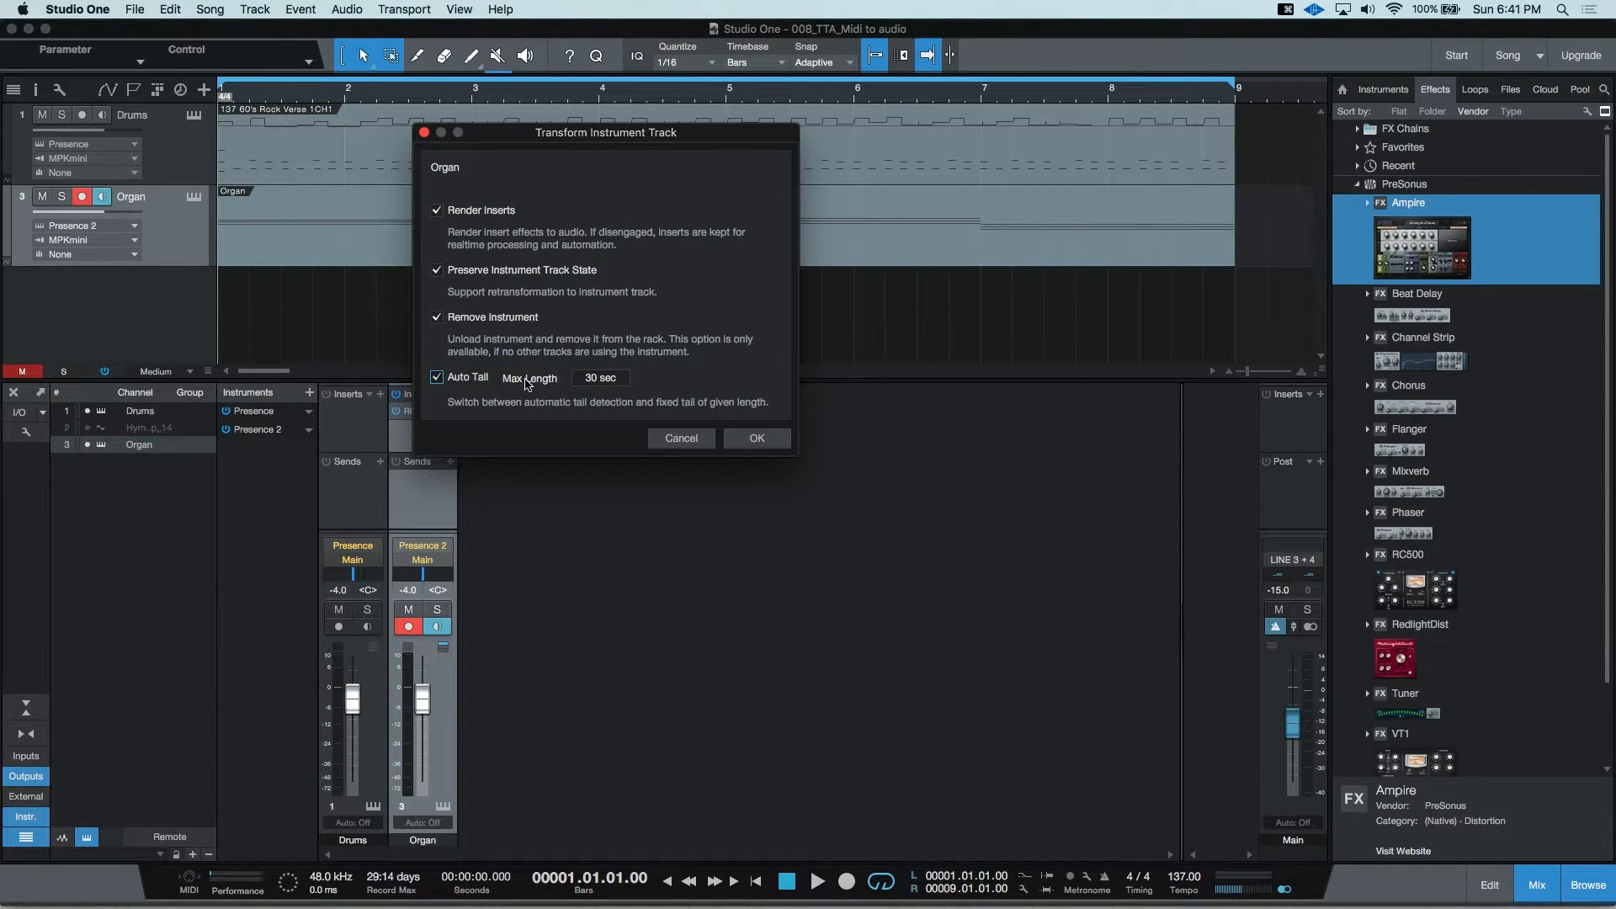
click(436, 377)
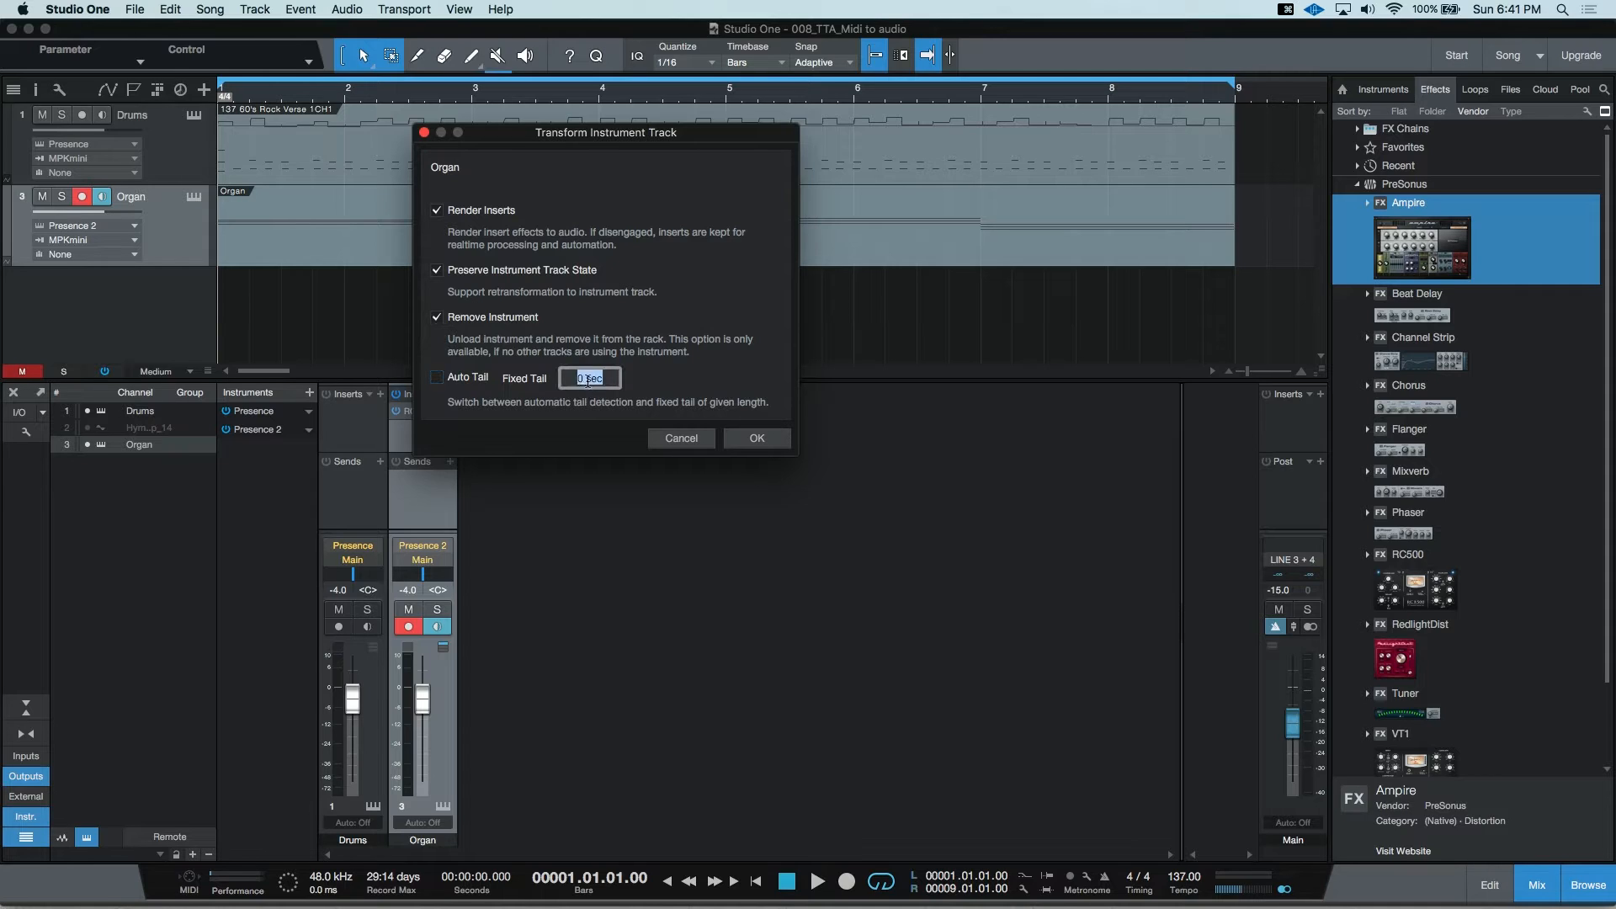
text(4)
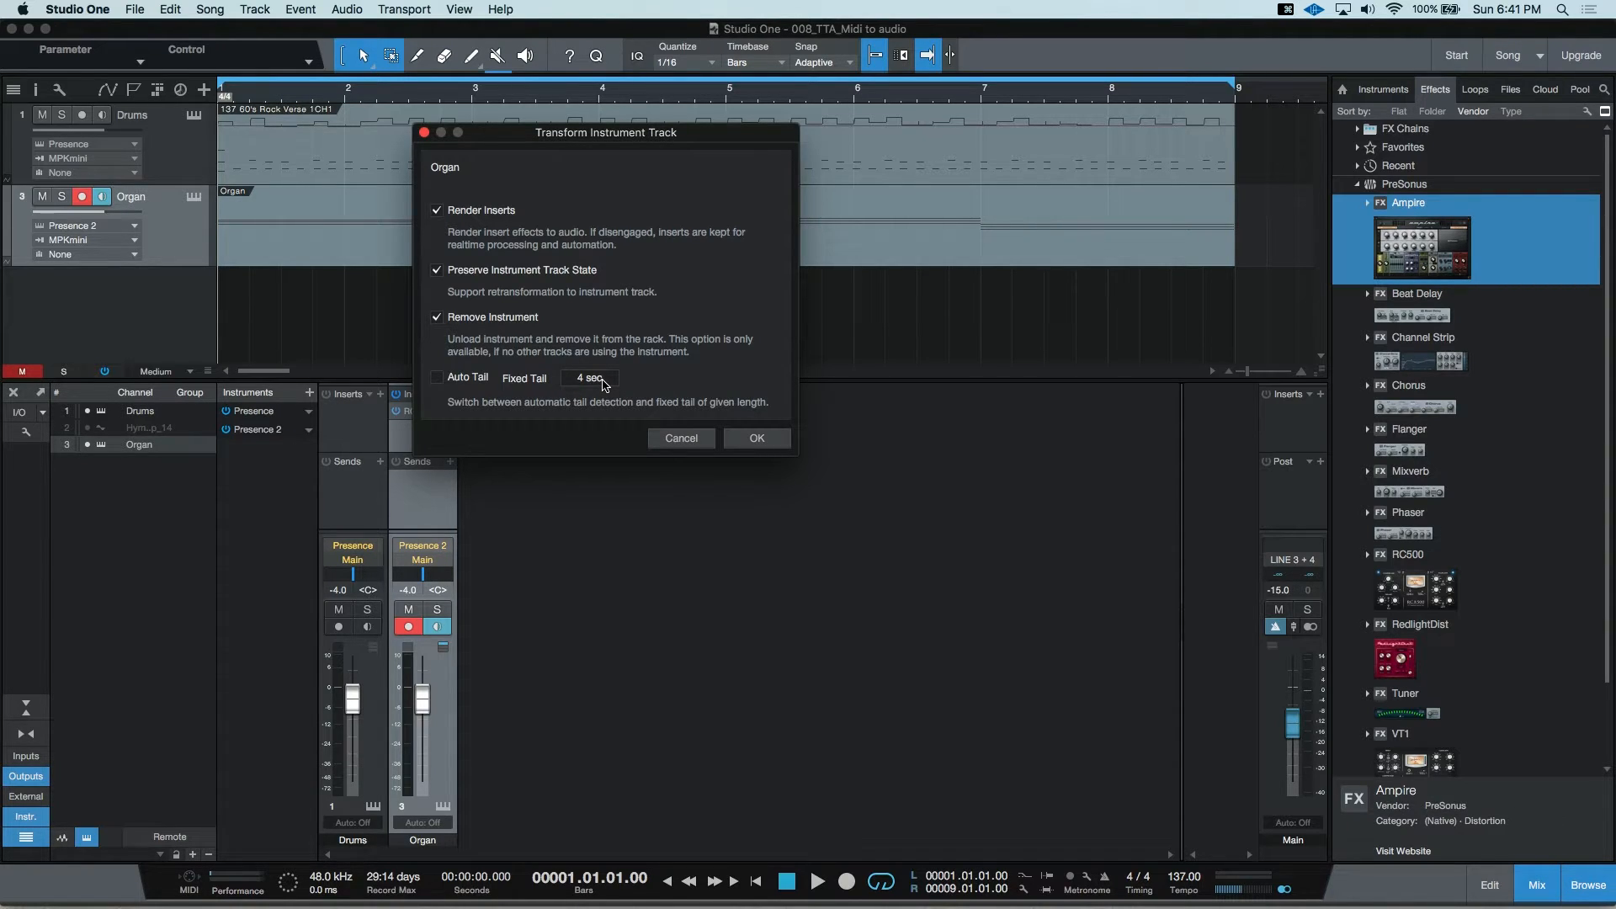
click(757, 437)
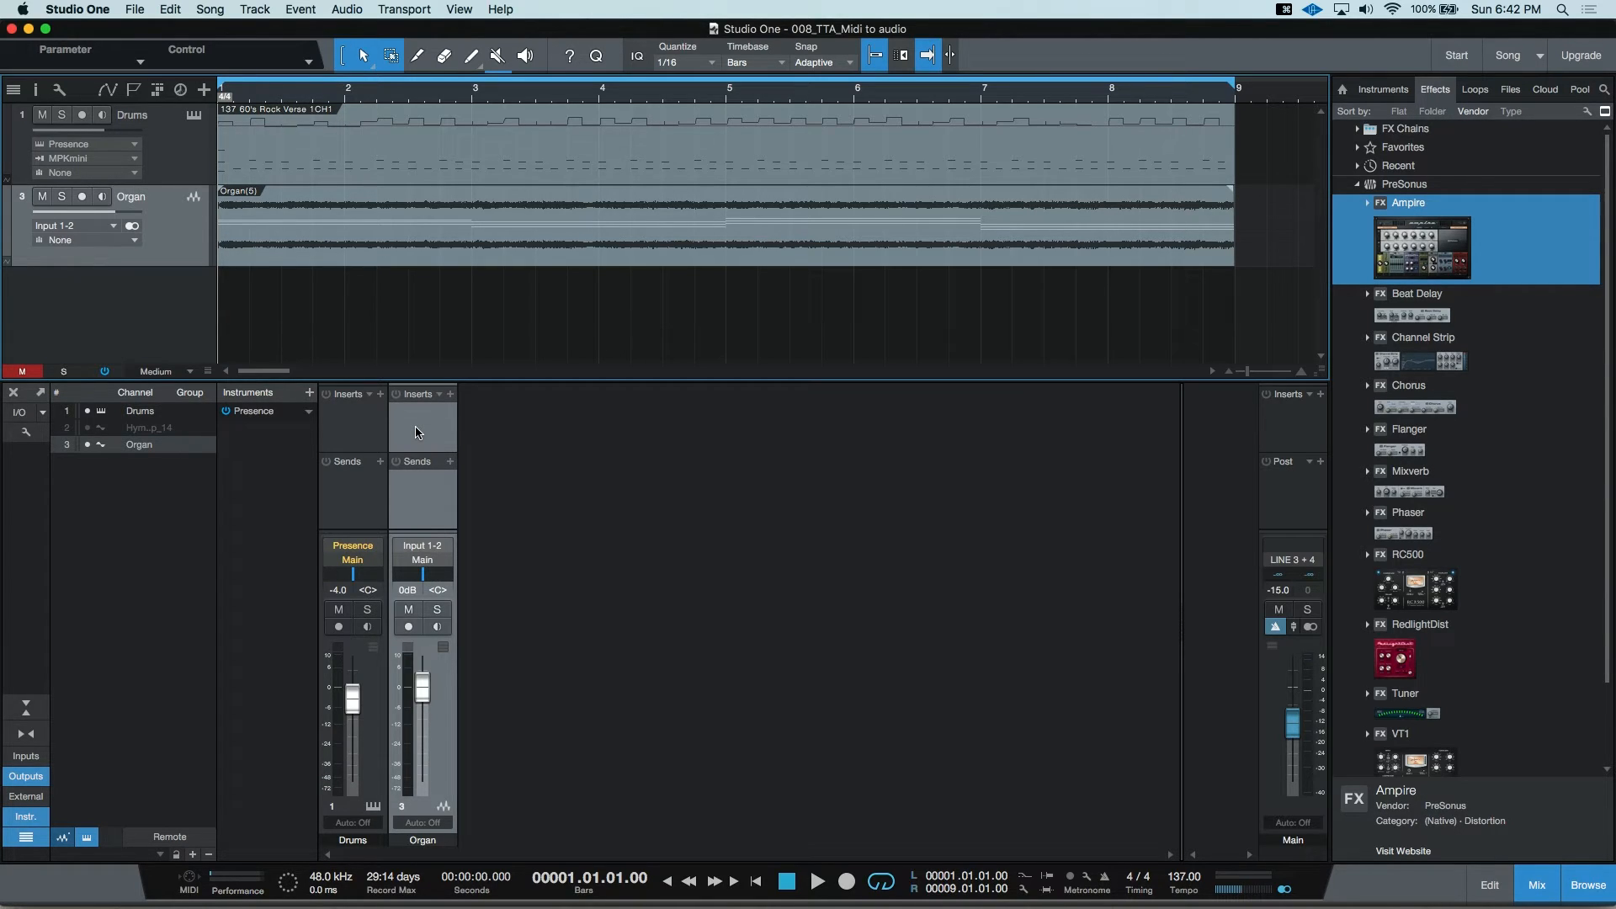
Bring up the track command menu for the rendered Organ track.
right_click(189, 245)
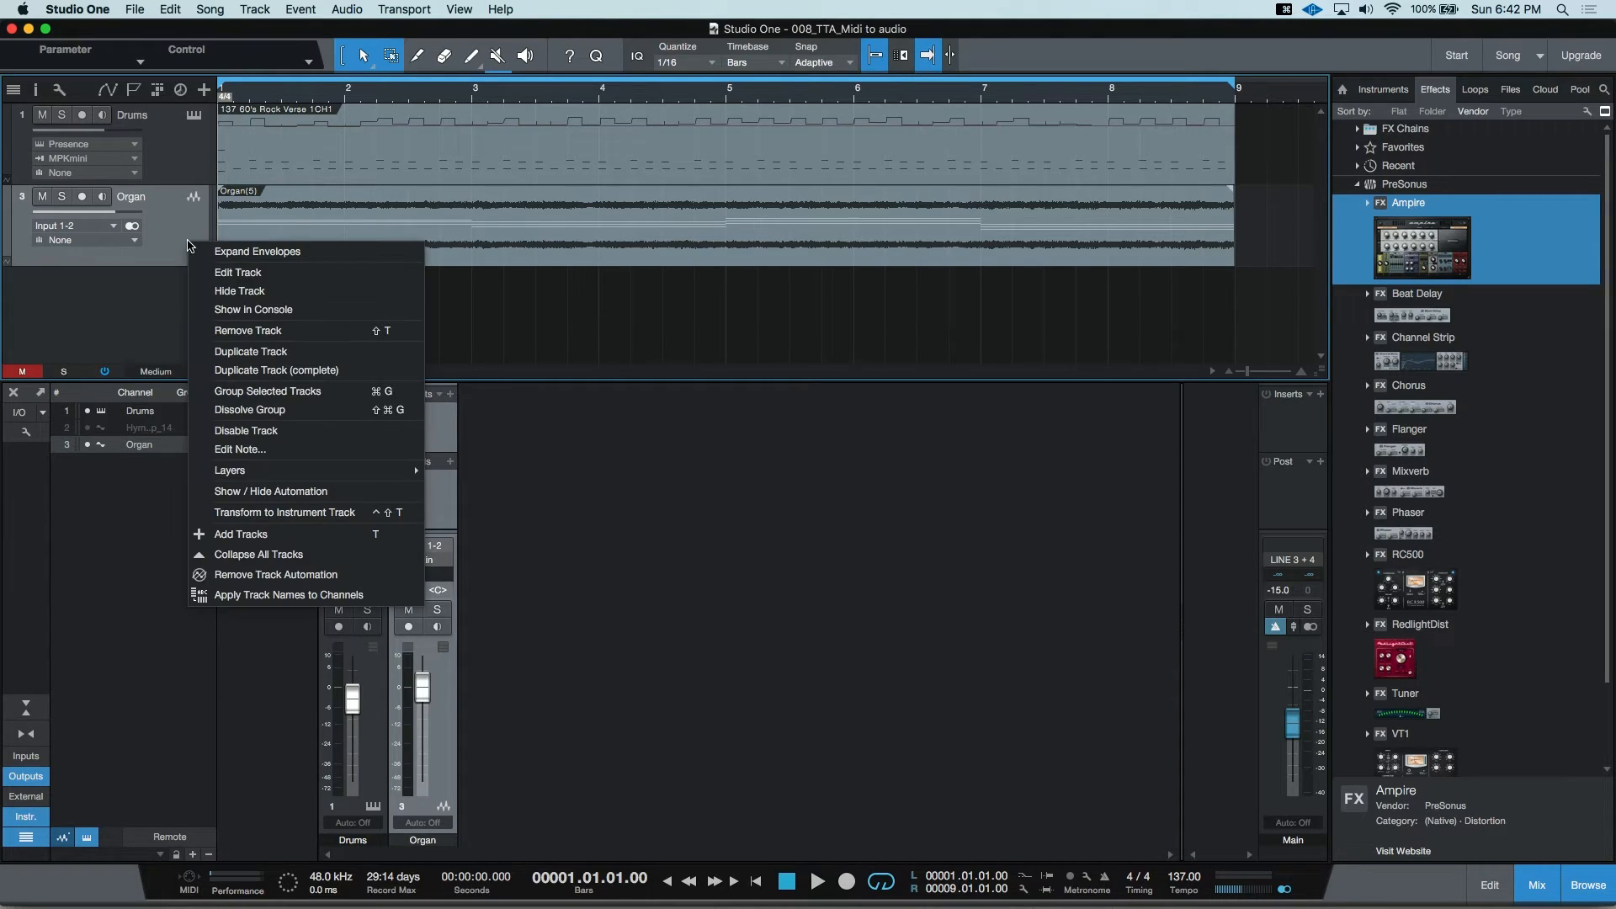
mouse_move(296, 512)
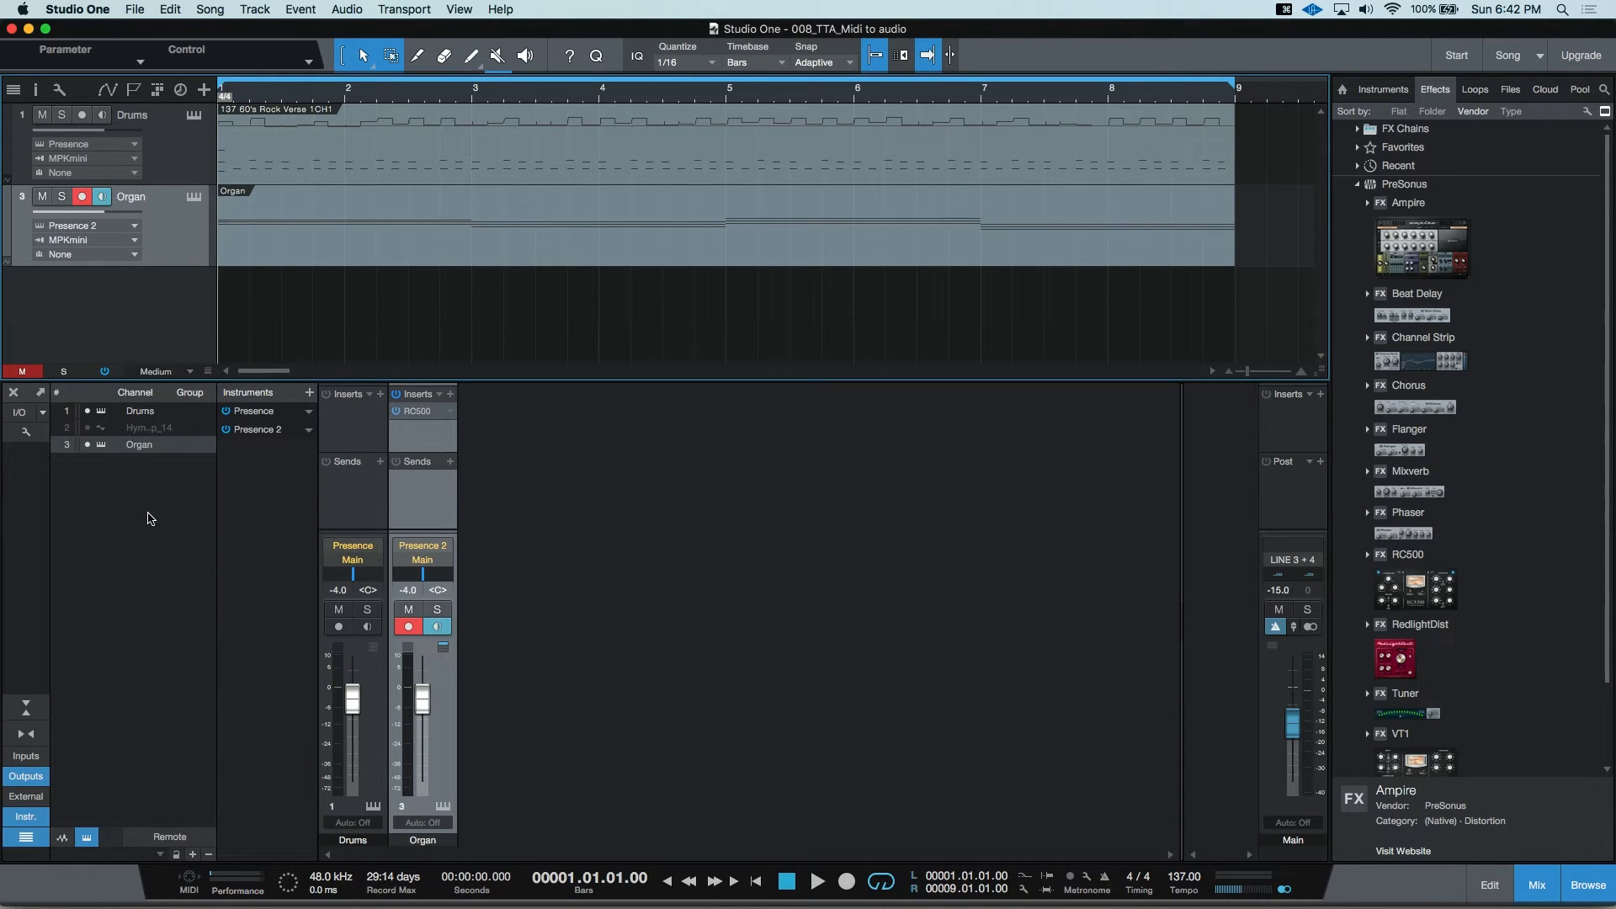
mouse_move(164, 496)
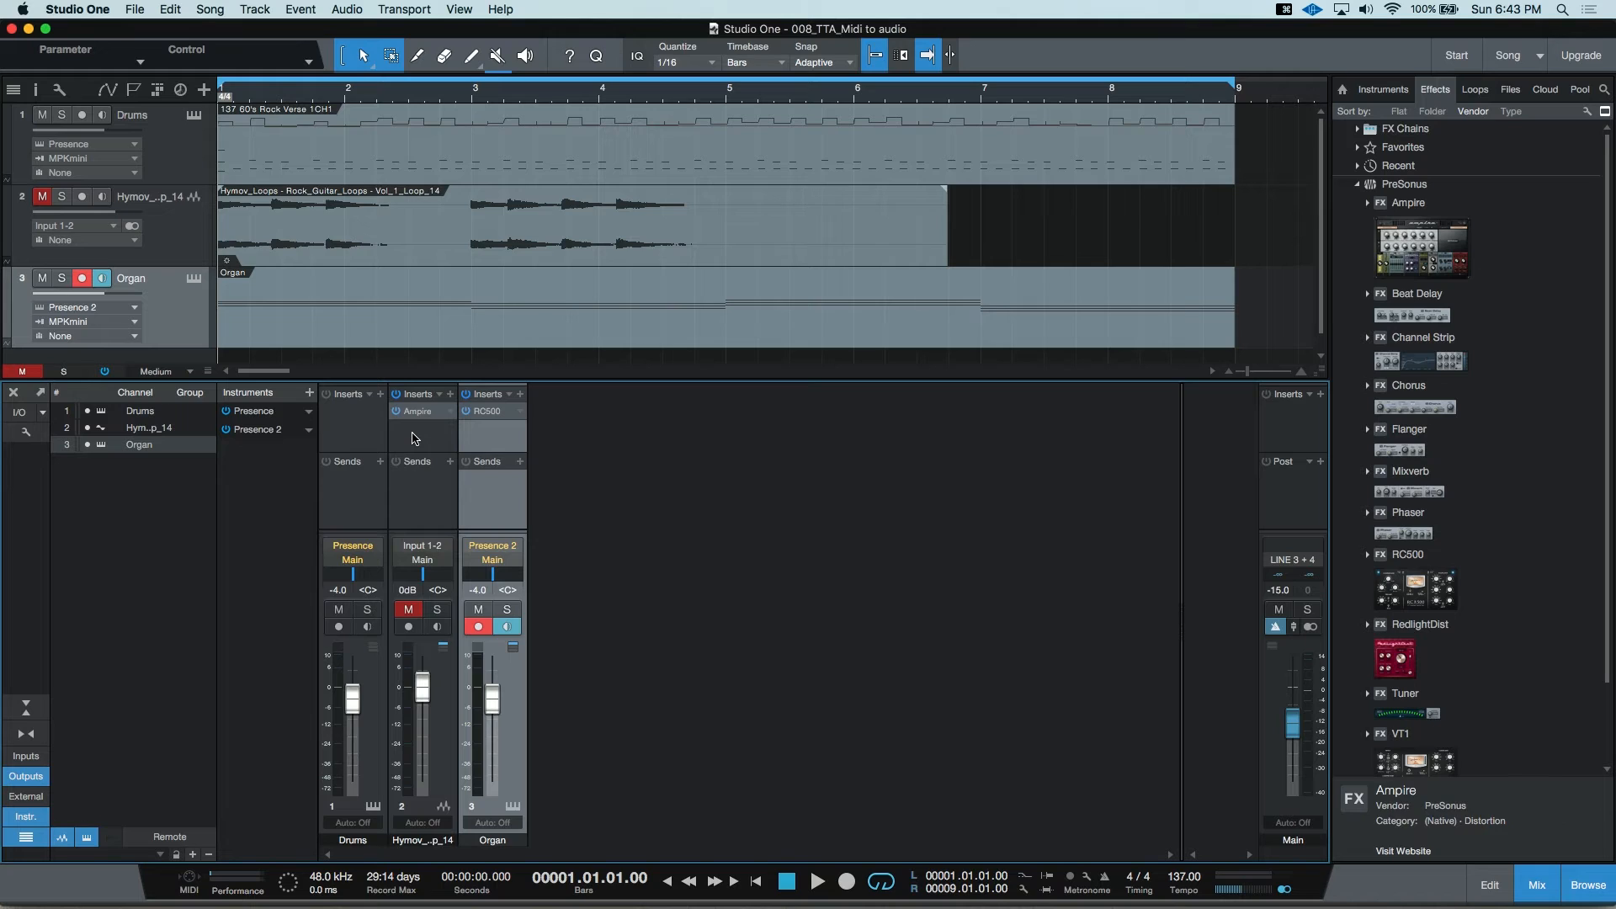
Open Transform to Rendered Audio settings for the Hymov guitar loop track.
right_click(189, 236)
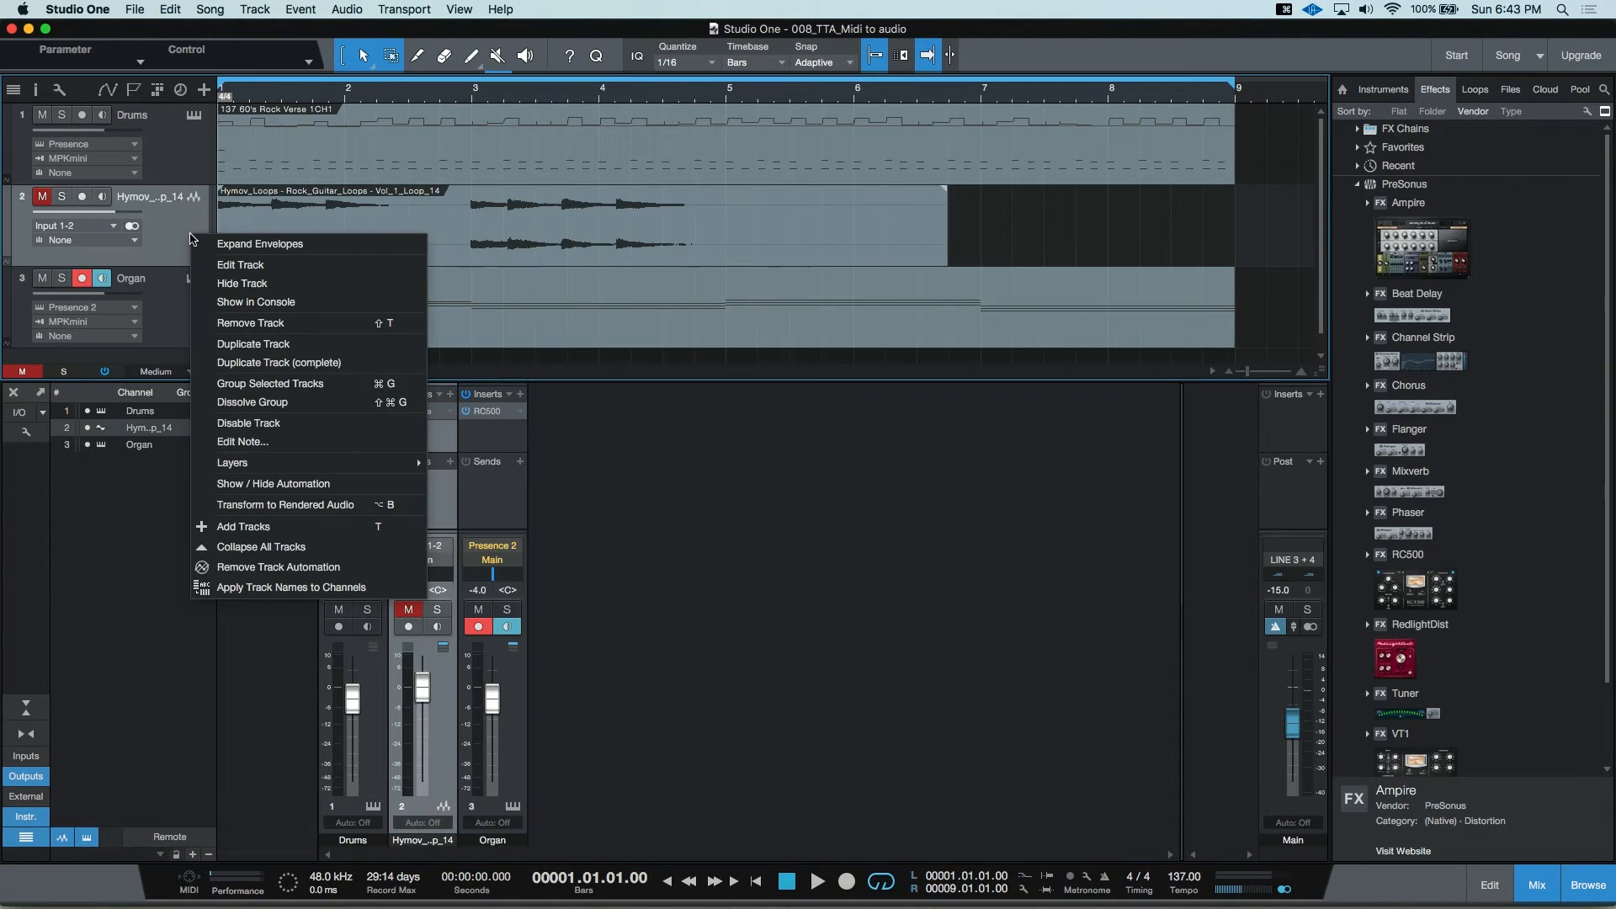
mouse_move(303, 510)
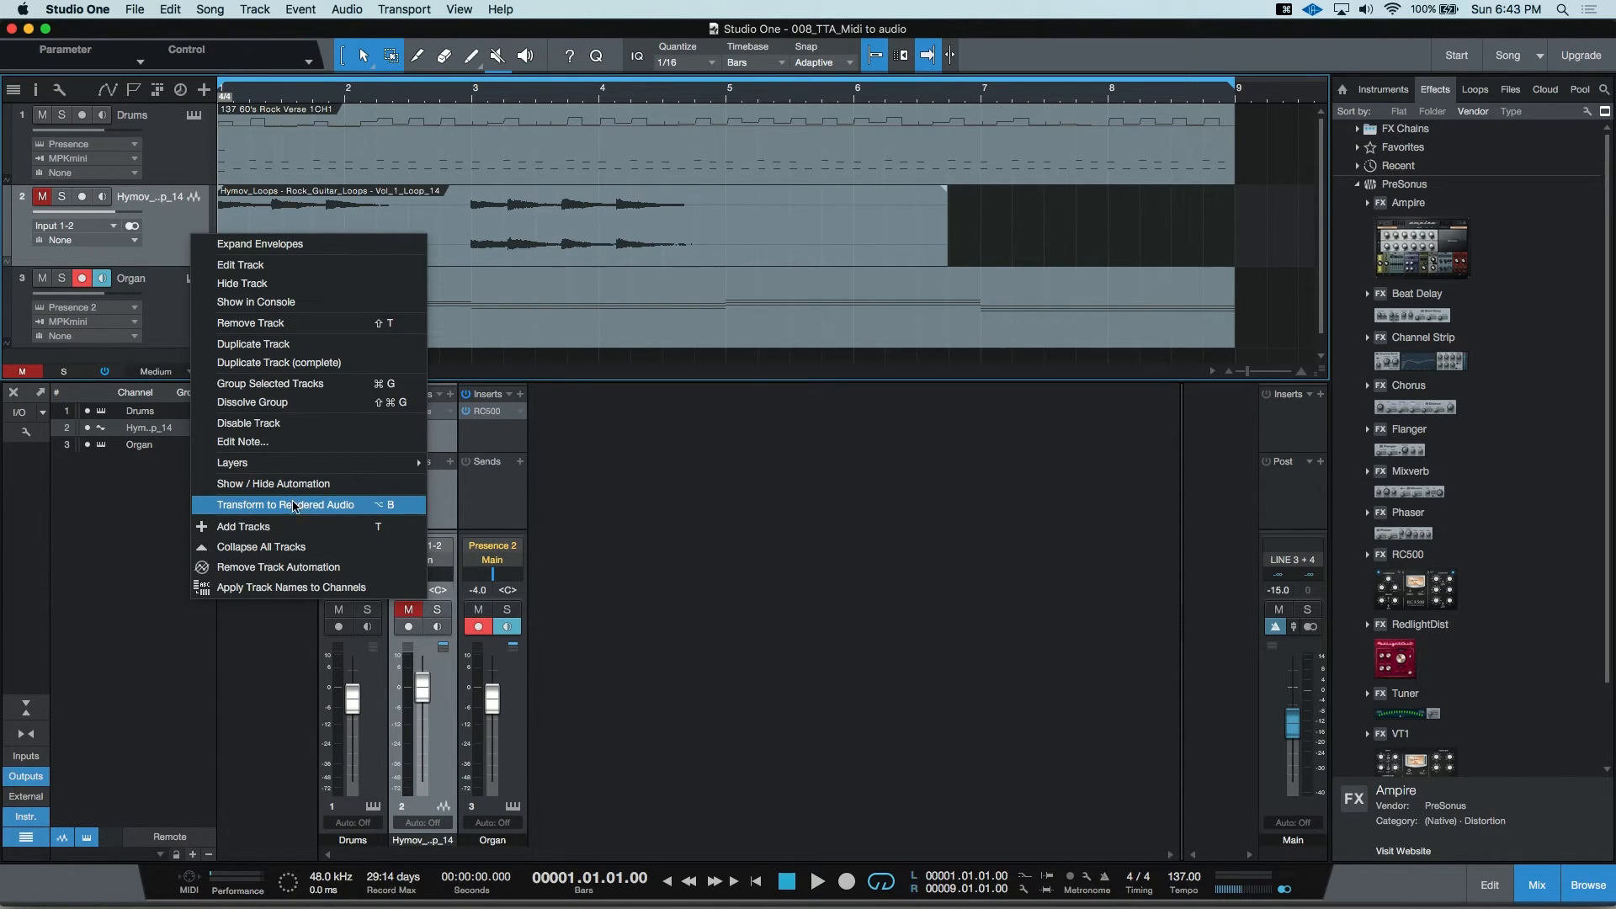
click(286, 504)
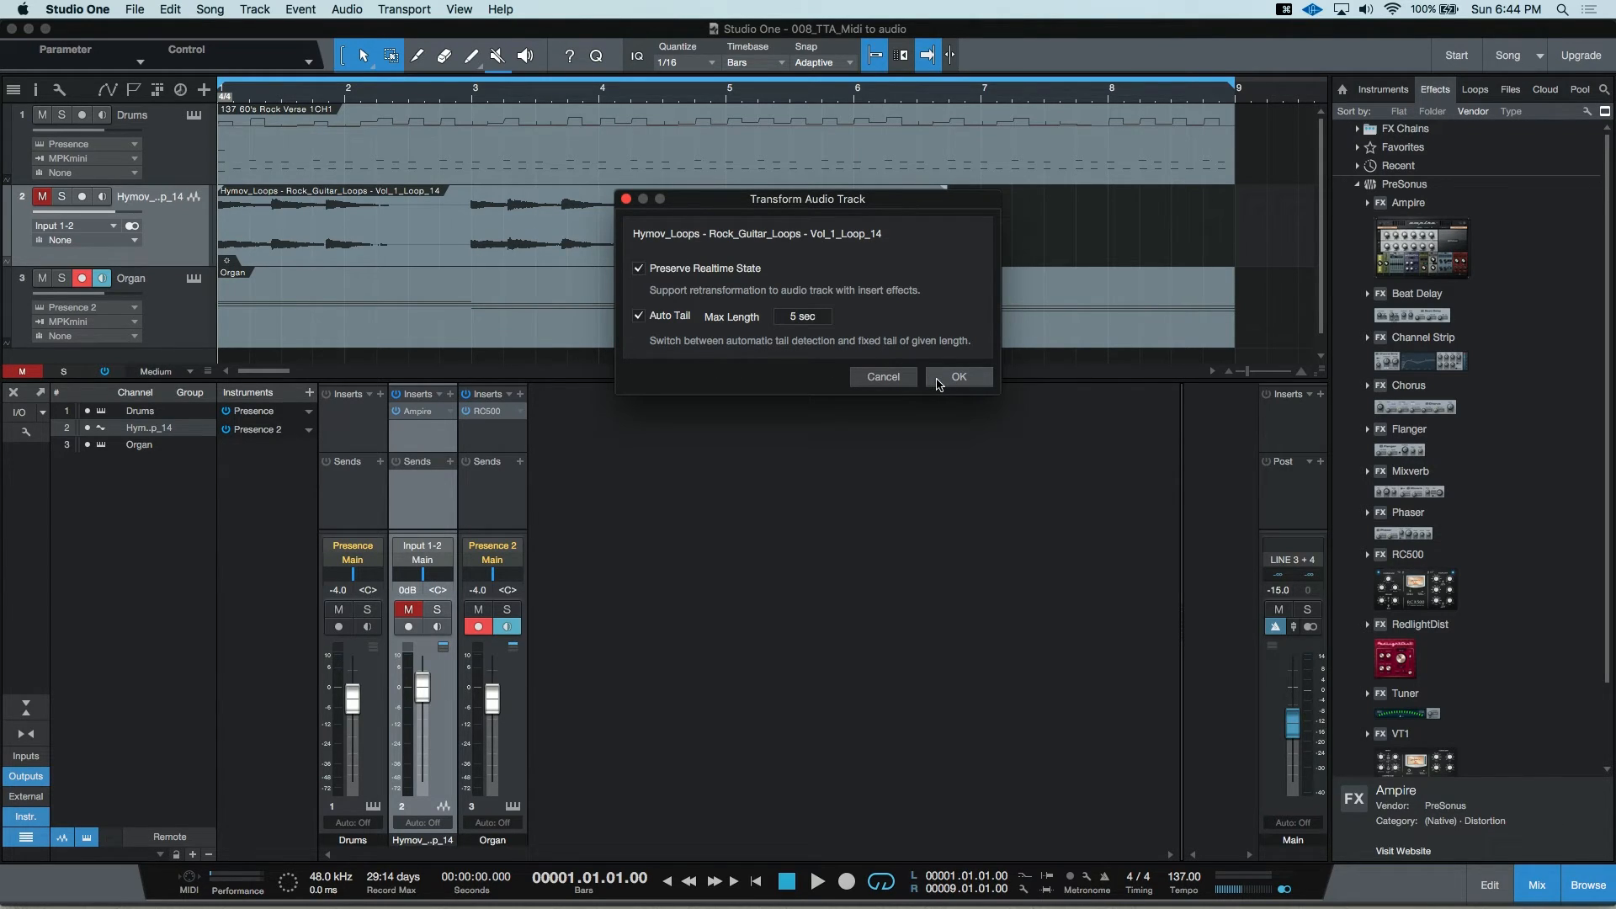
Render the guitar loop with its effects, then revert it to realtime audio.
click(958, 376)
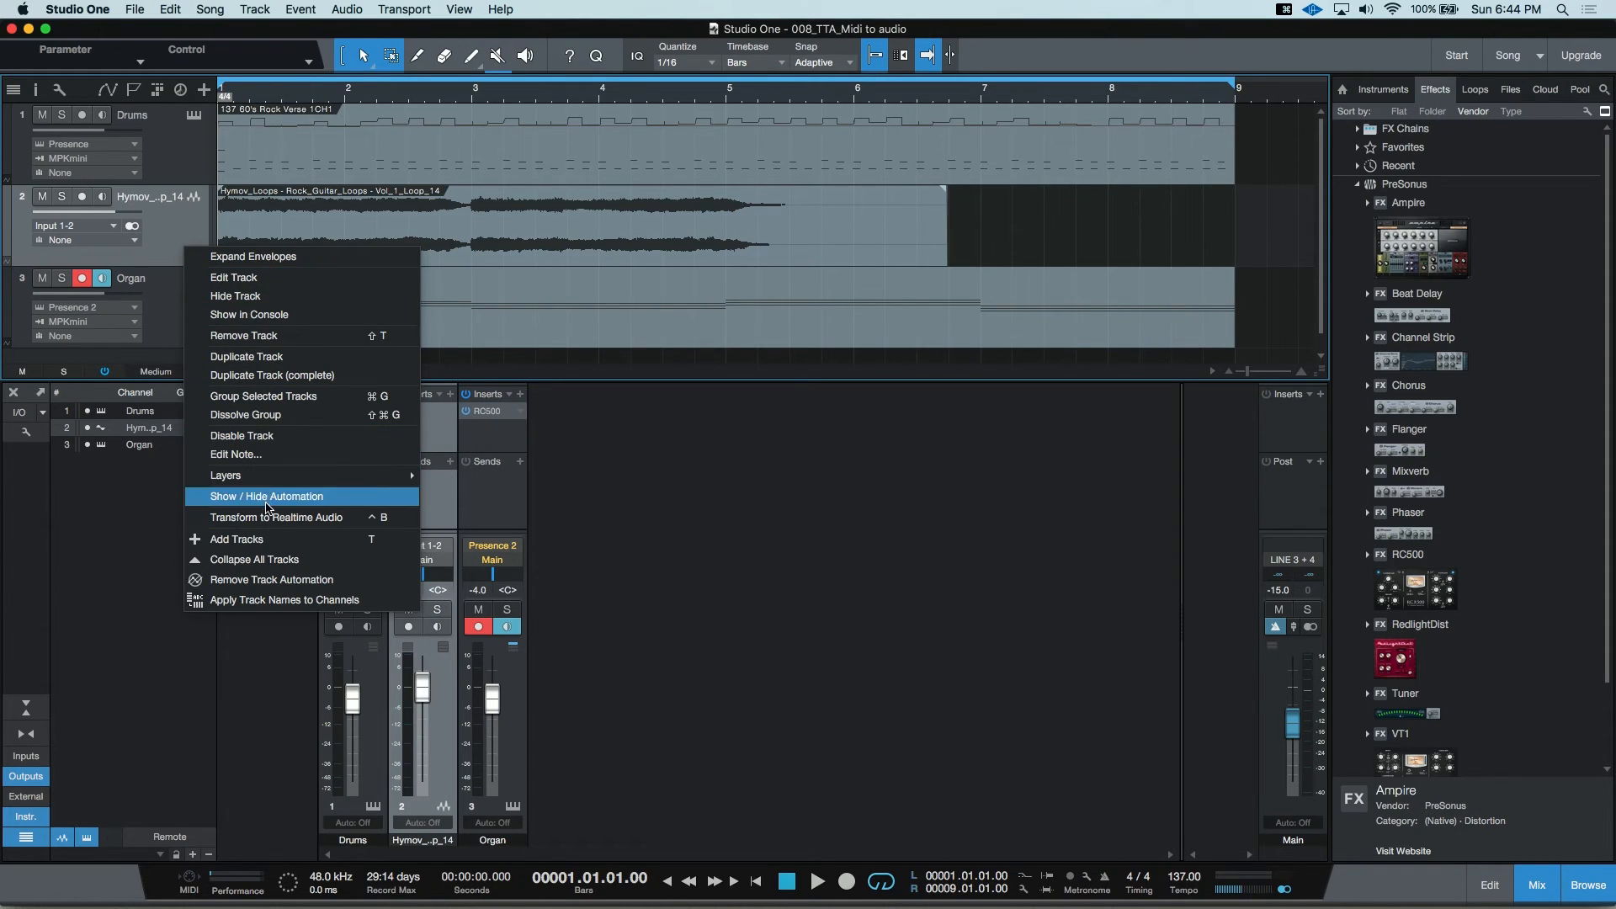
mouse_move(267, 516)
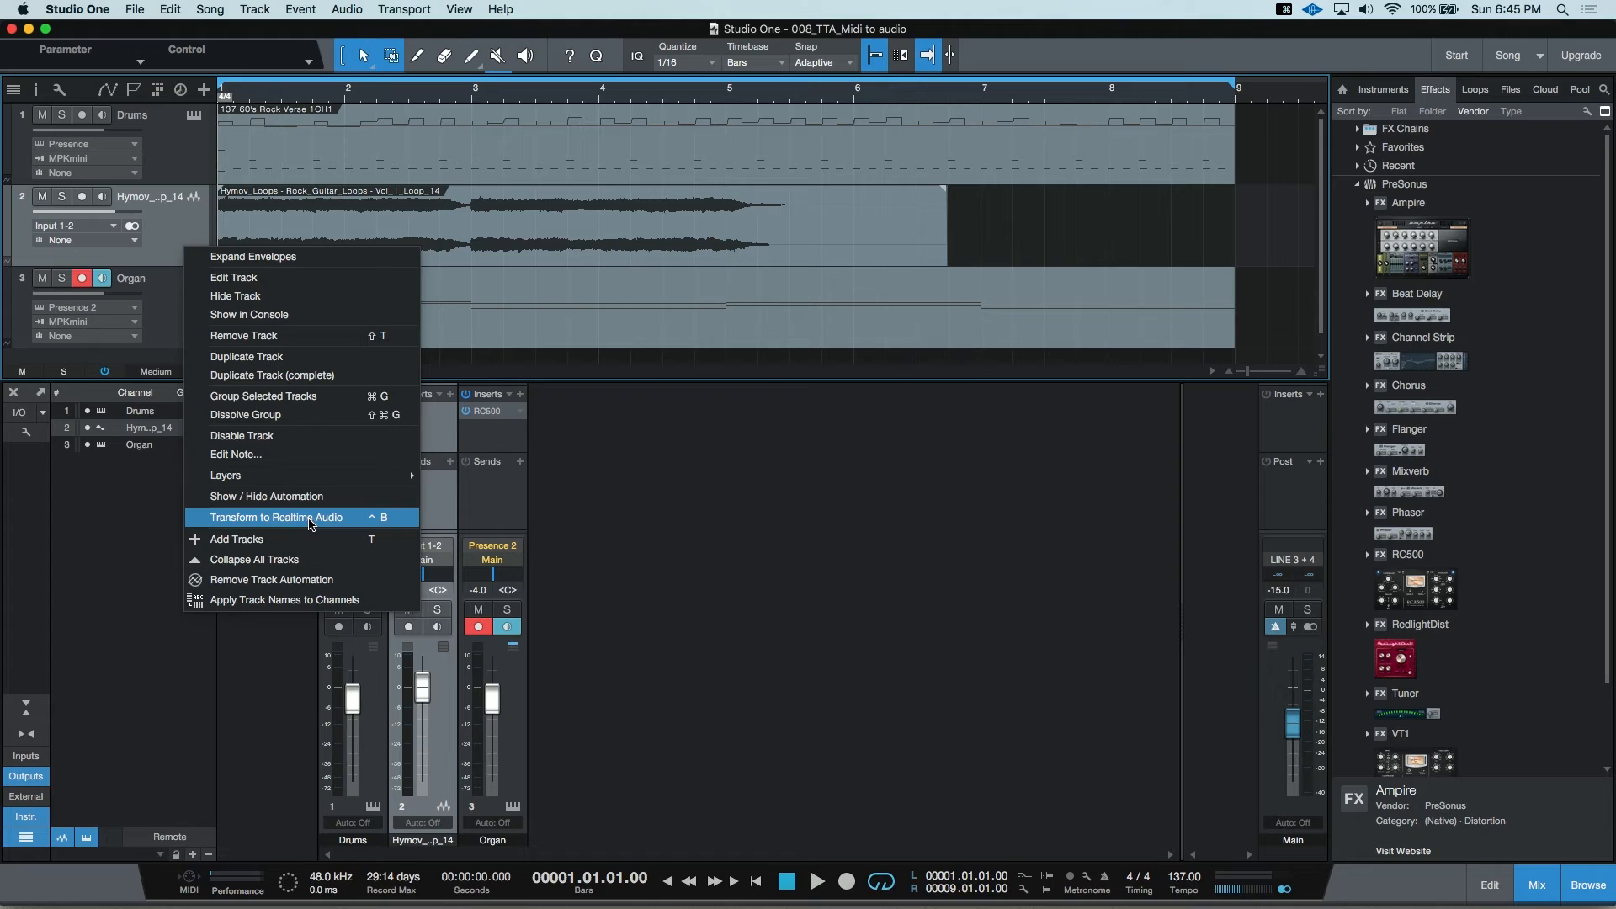
click(275, 517)
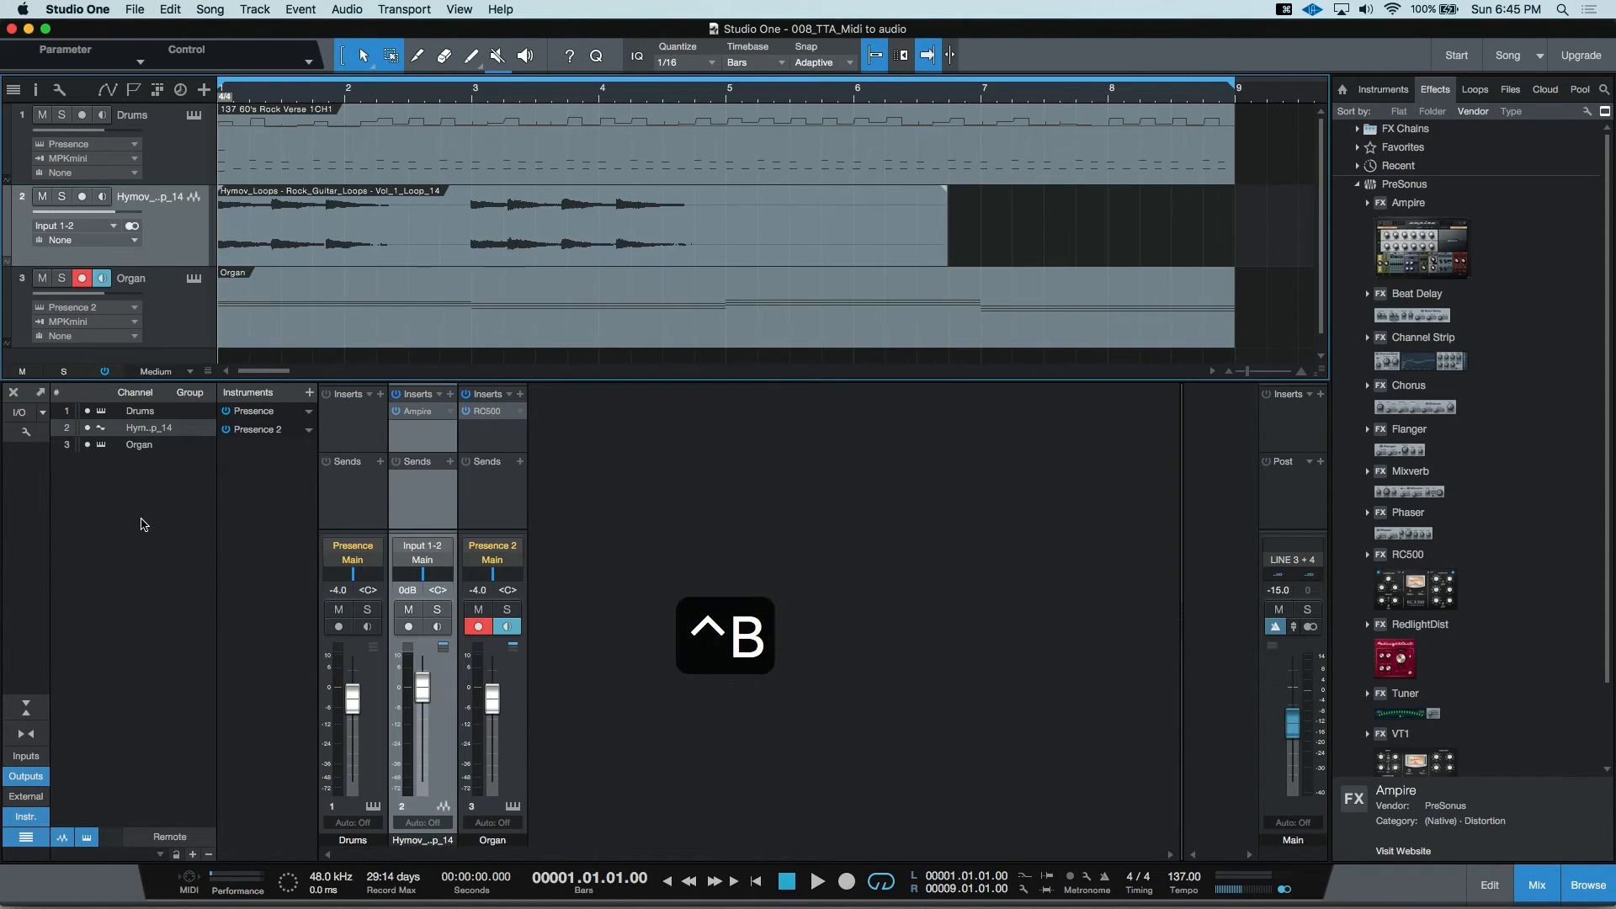